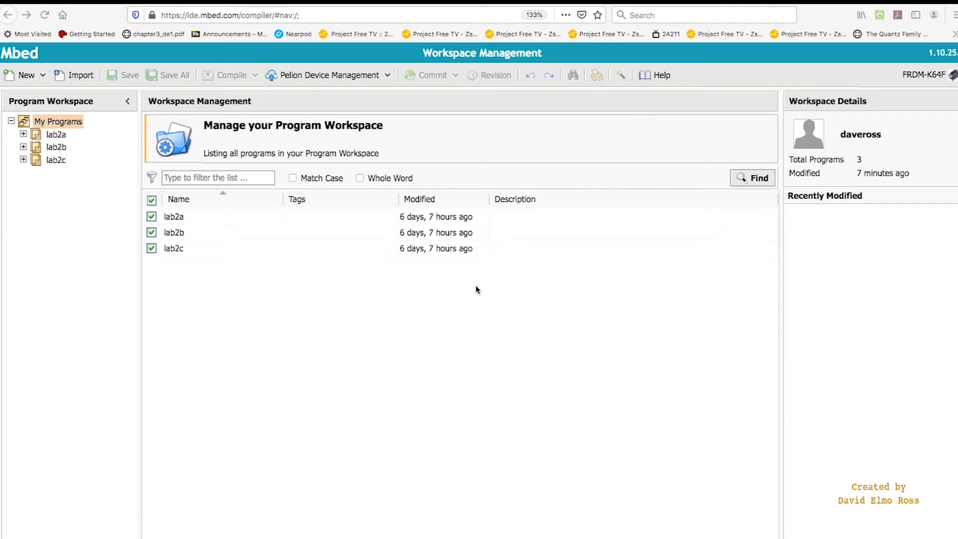
pyautogui.moveTo(80, 192)
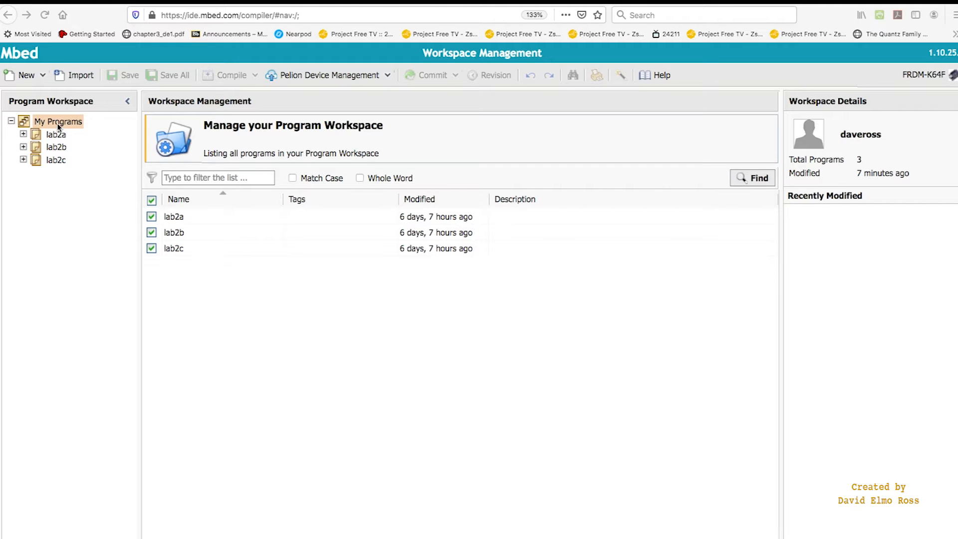
# Clone the lab2c program in the workspace as a new program named lab4a.
pyautogui.click(58, 122)
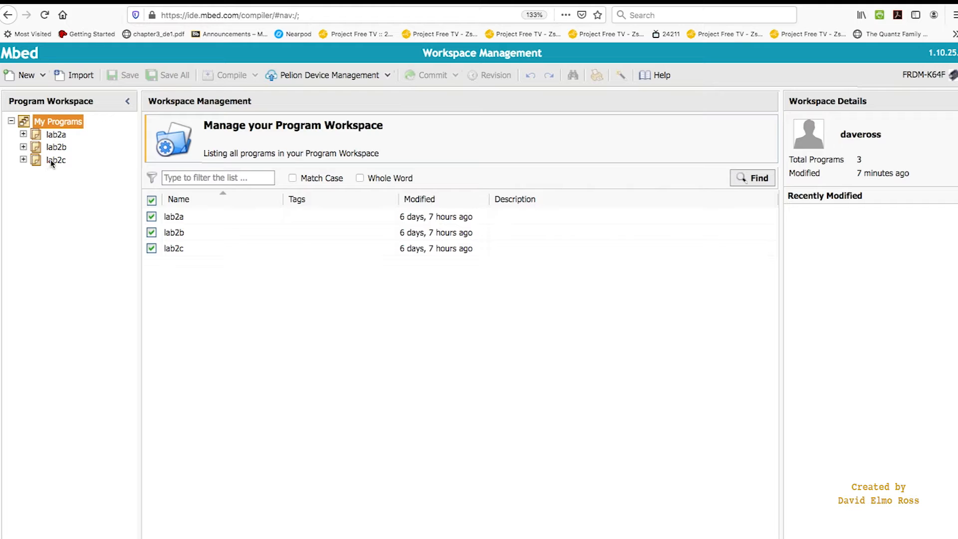
pyautogui.rightClick(56, 161)
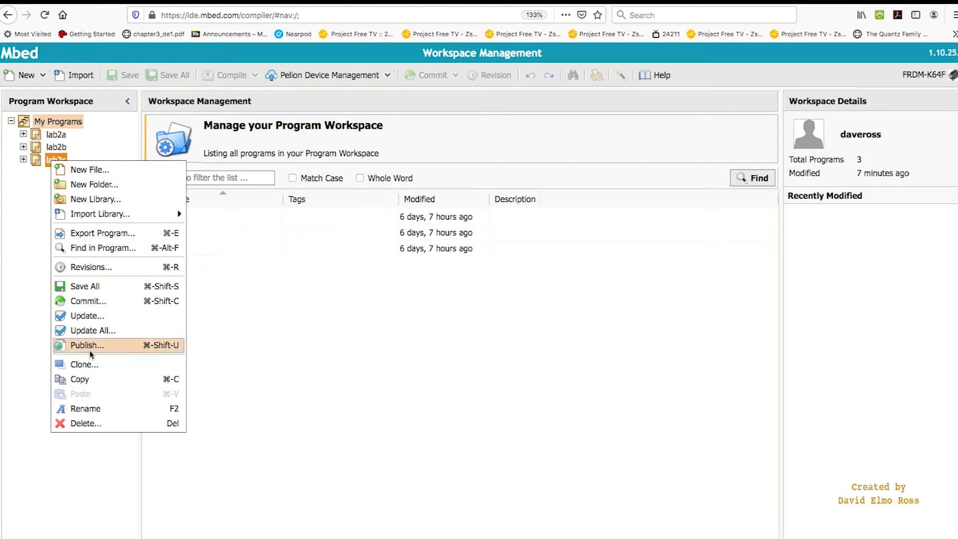
pyautogui.click(79, 379)
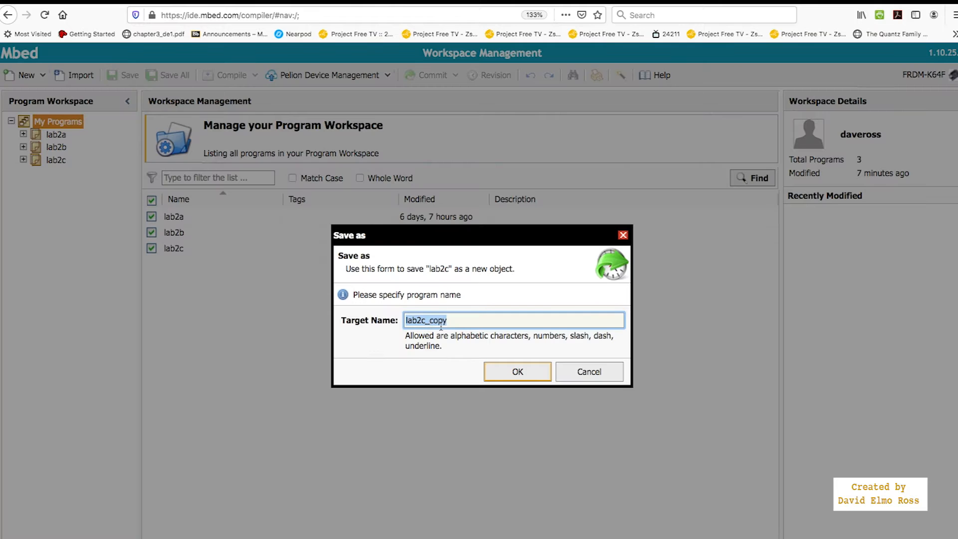
pyautogui.write('lab4a')
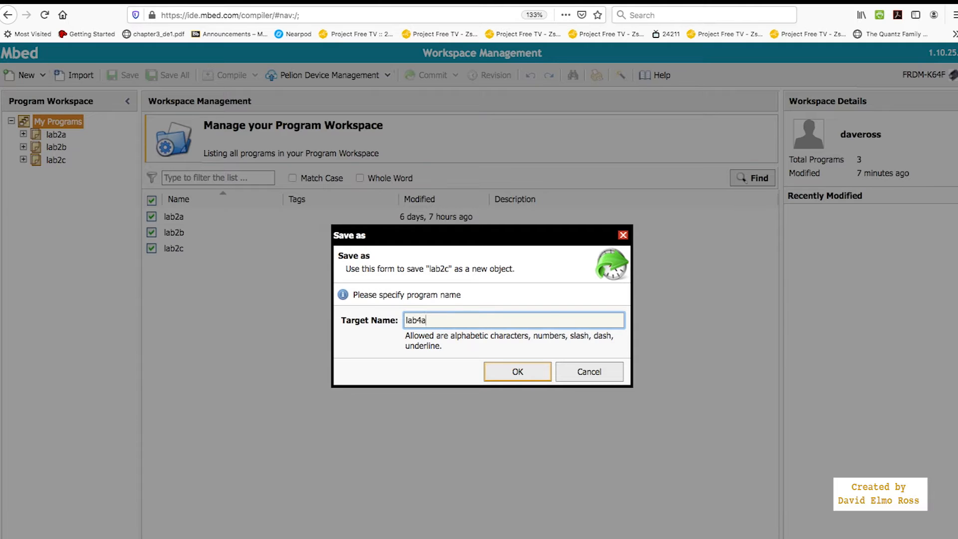
pyautogui.click(517, 371)
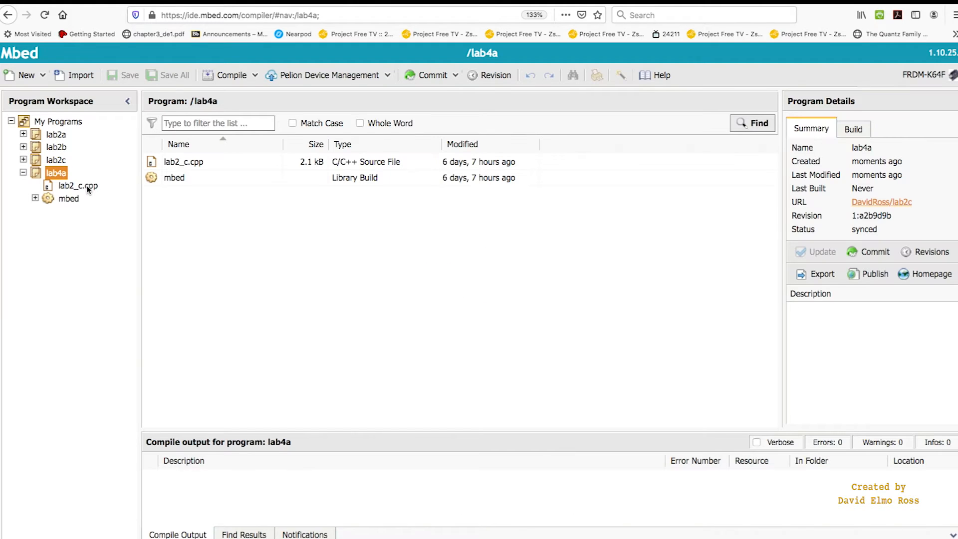
# Open lab2_c.cpp in the lab4a program and rename it to lab4a.cpp.
pyautogui.doubleClick(77, 186)
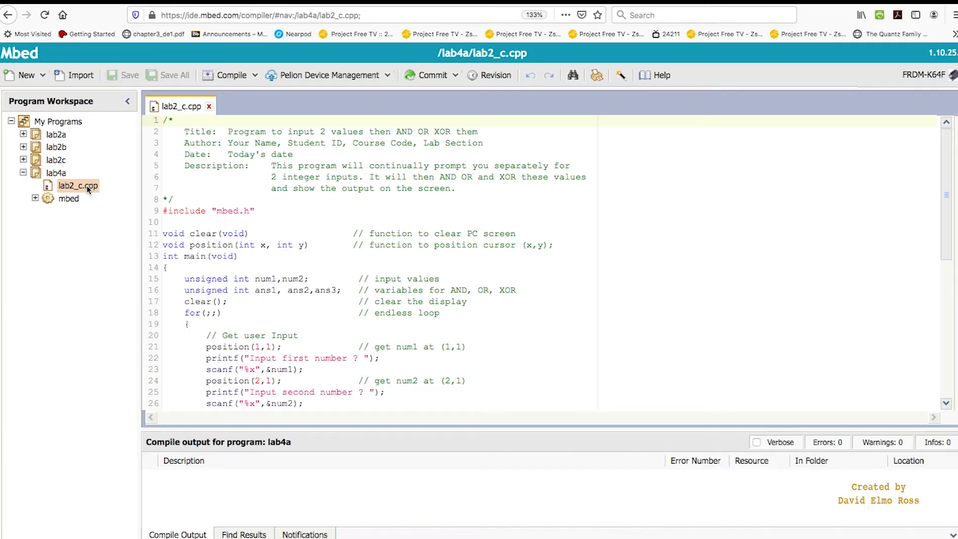
pyautogui.rightClick(77, 185)
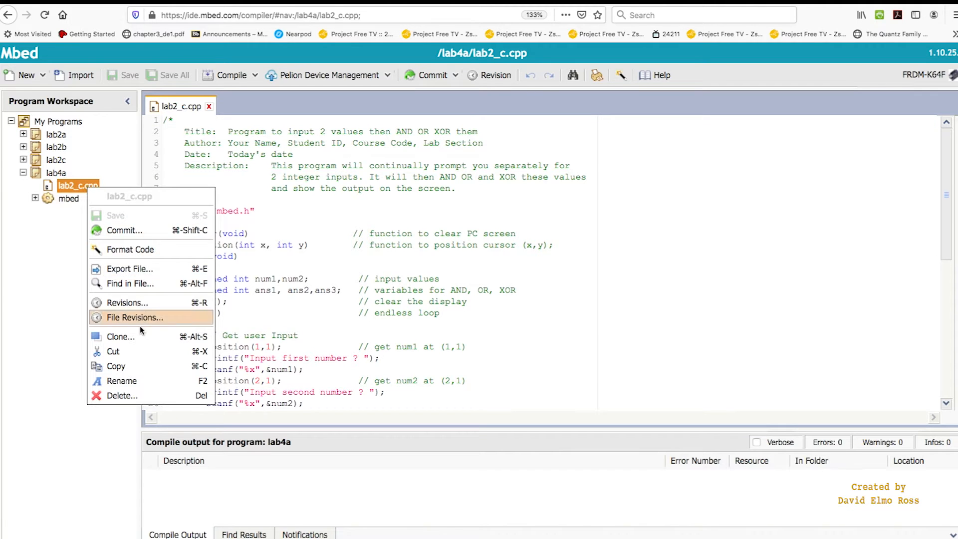
pyautogui.click(122, 381)
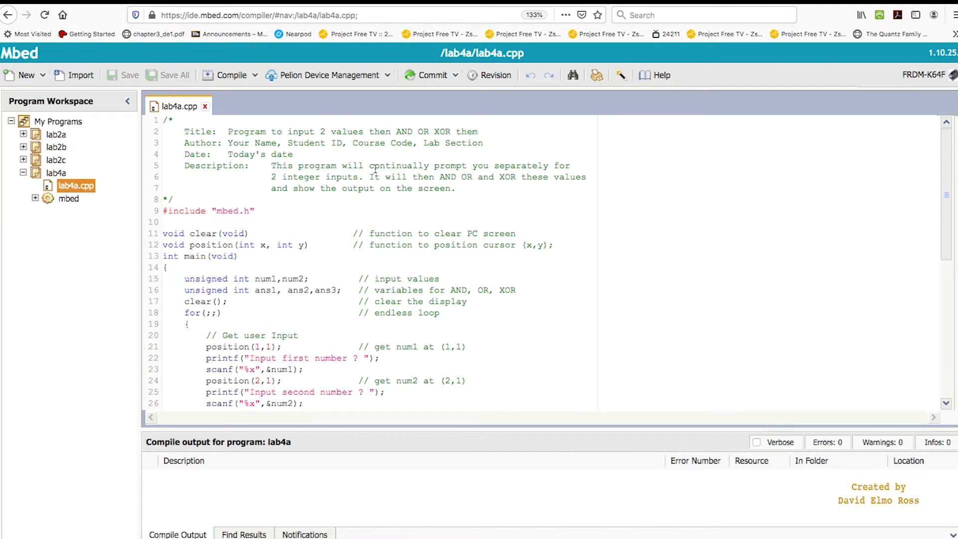
pyautogui.moveTo(294, 159)
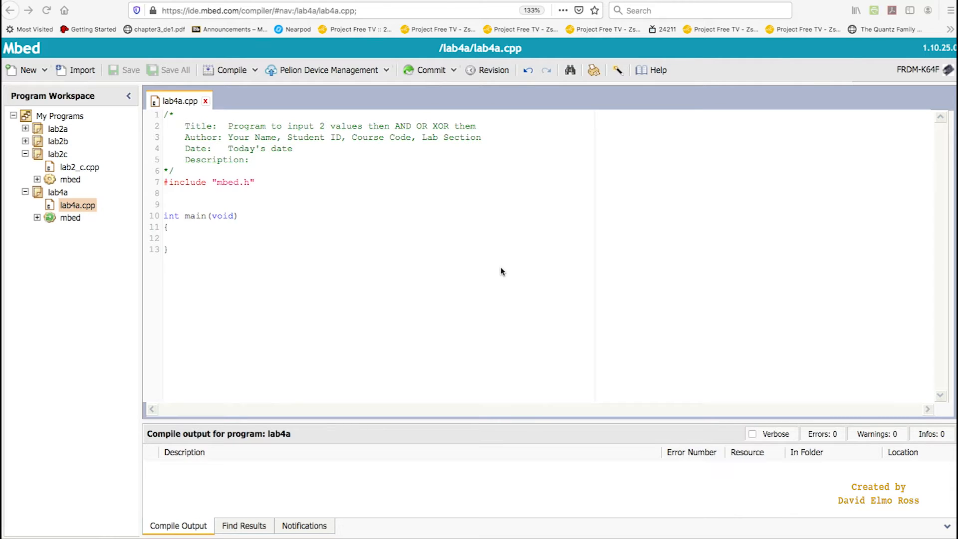
pyautogui.moveTo(322, 115)
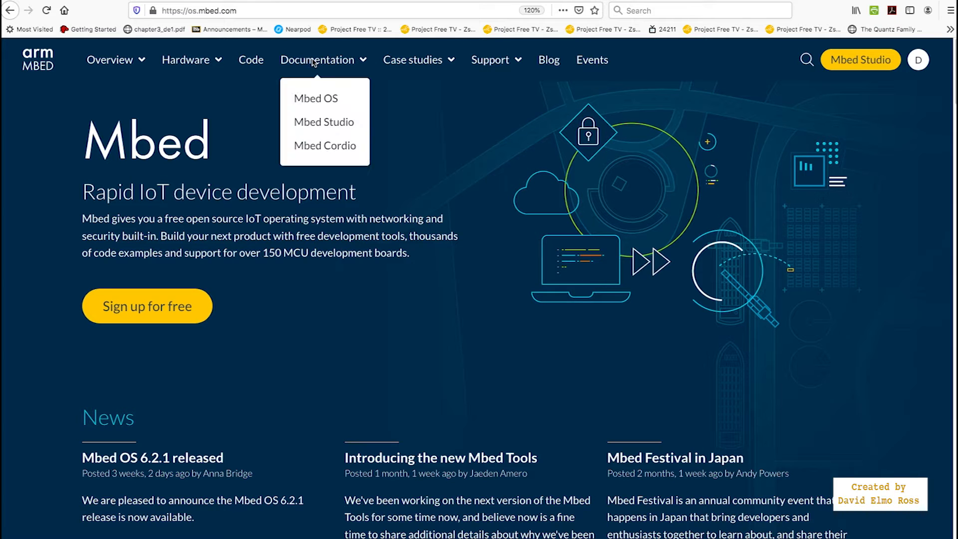
# Go to Mbed OS API references and open the DigitalOut driver reference page.
pyautogui.click(316, 98)
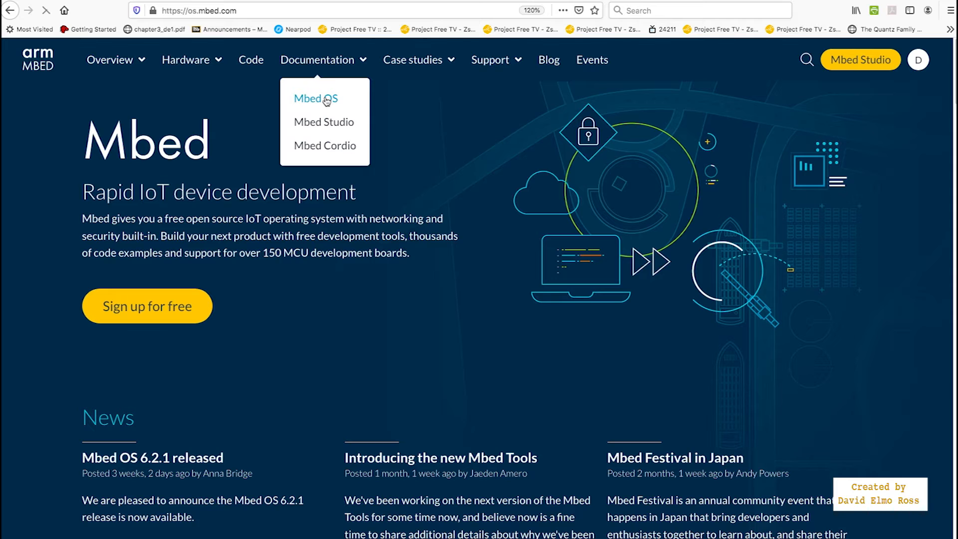
pyautogui.click(315, 98)
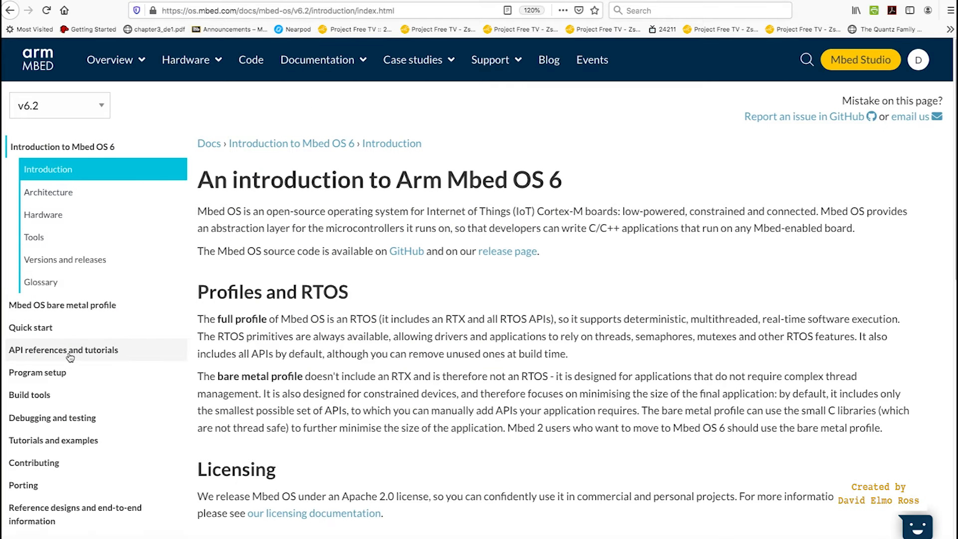
pyautogui.click(63, 349)
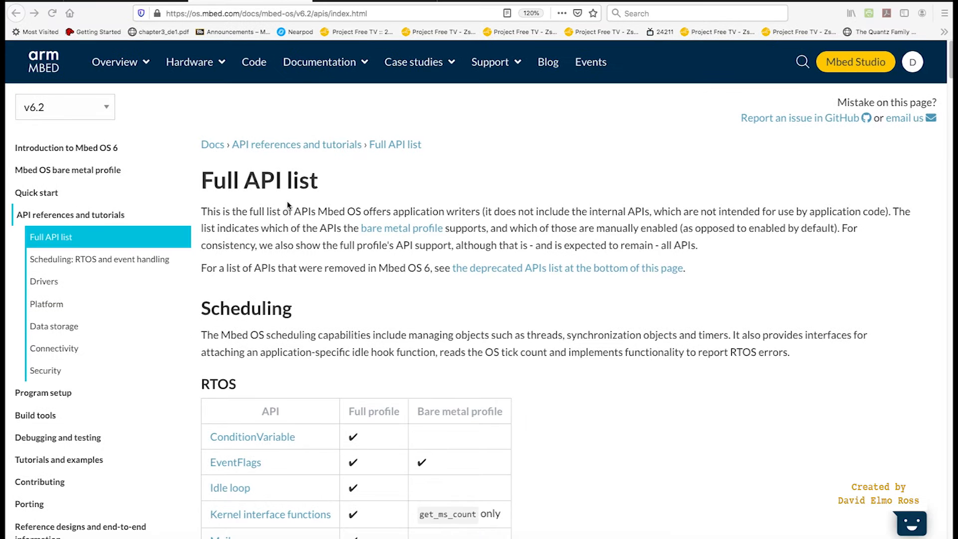
pyautogui.moveTo(675, 320)
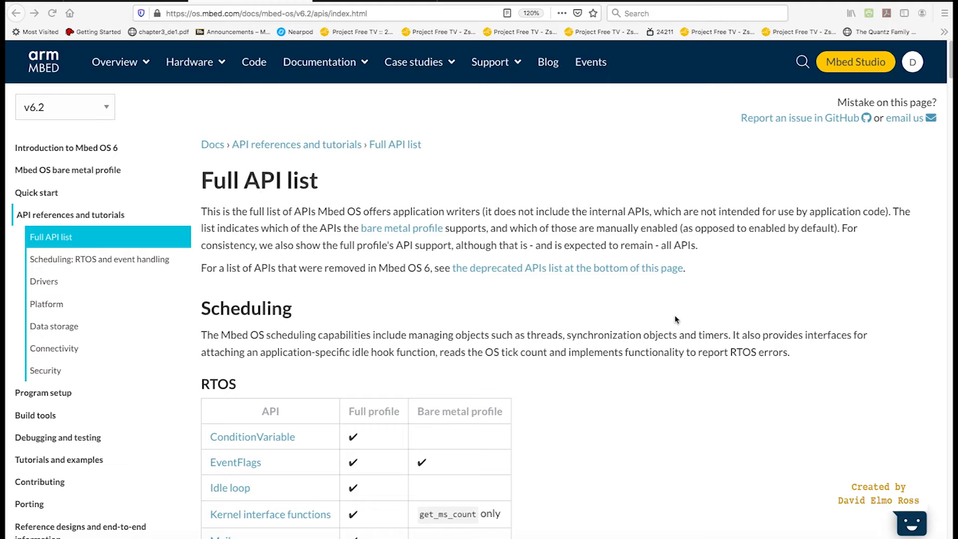
pyautogui.scroll(-3)
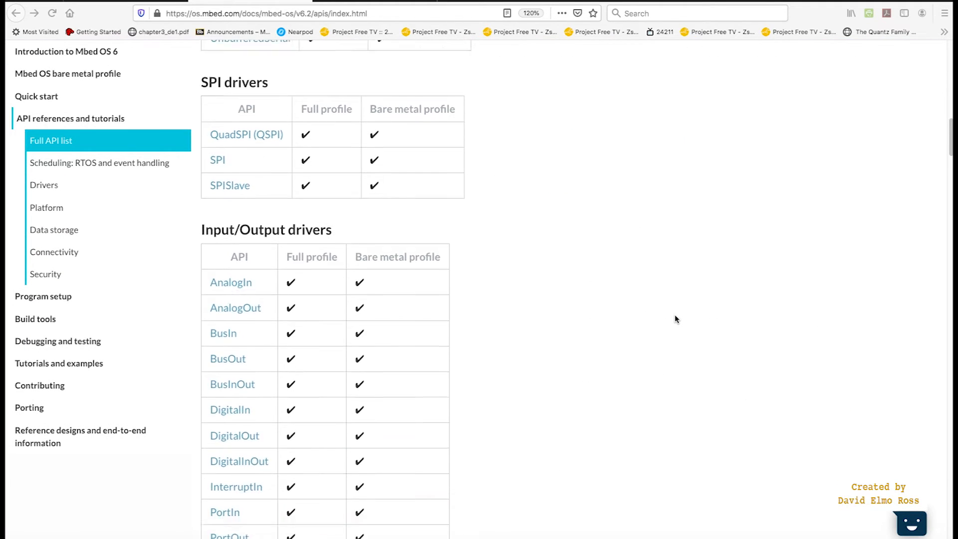
pyautogui.scroll(-3)
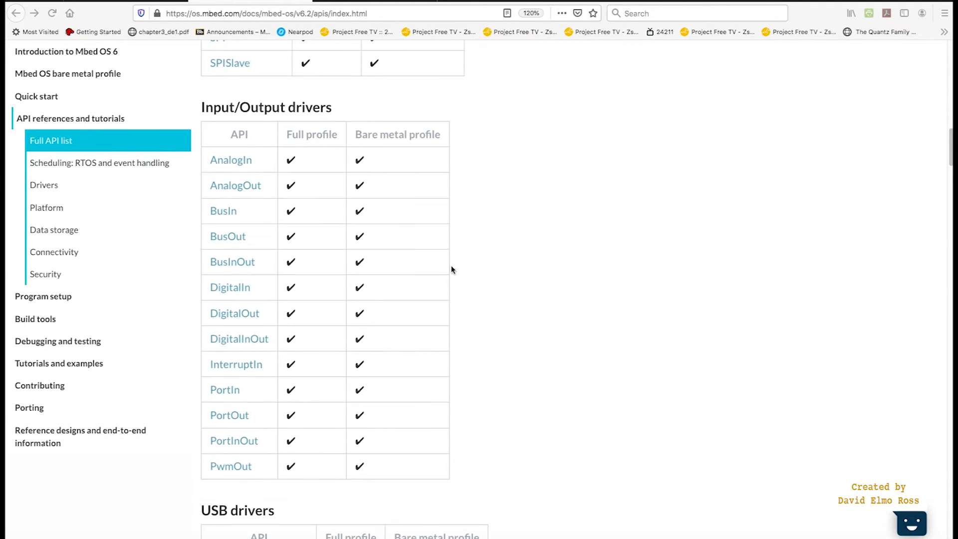
pyautogui.moveTo(248, 297)
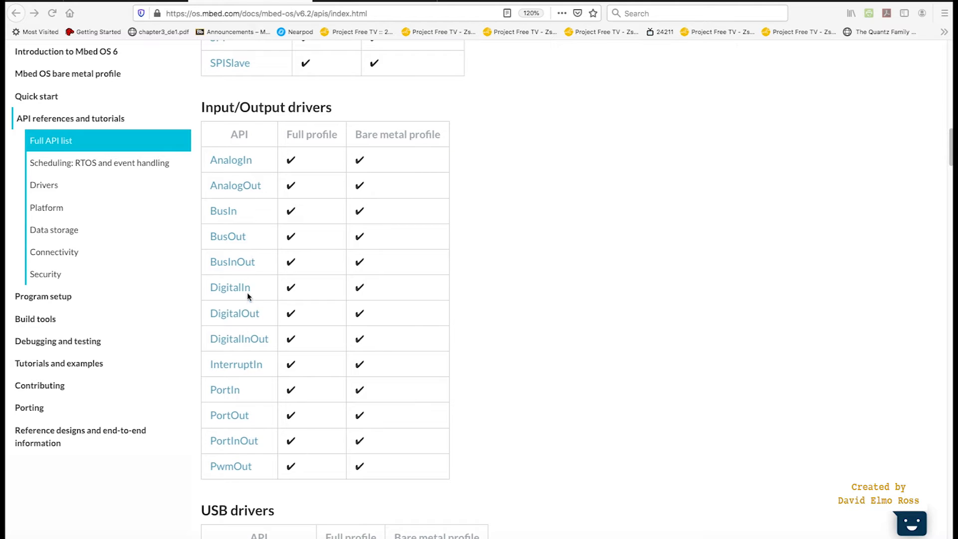
pyautogui.moveTo(254, 318)
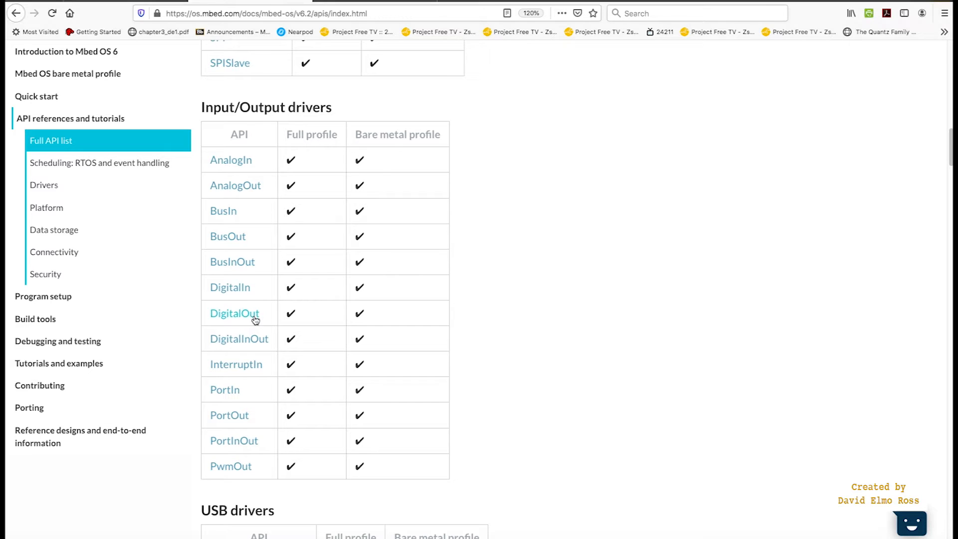
pyautogui.click(234, 313)
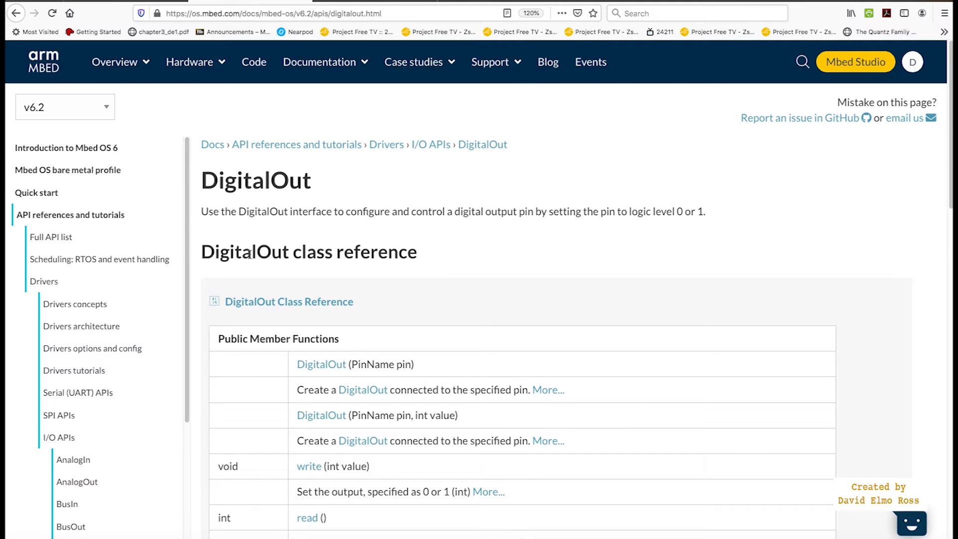
pyautogui.scroll(-3)
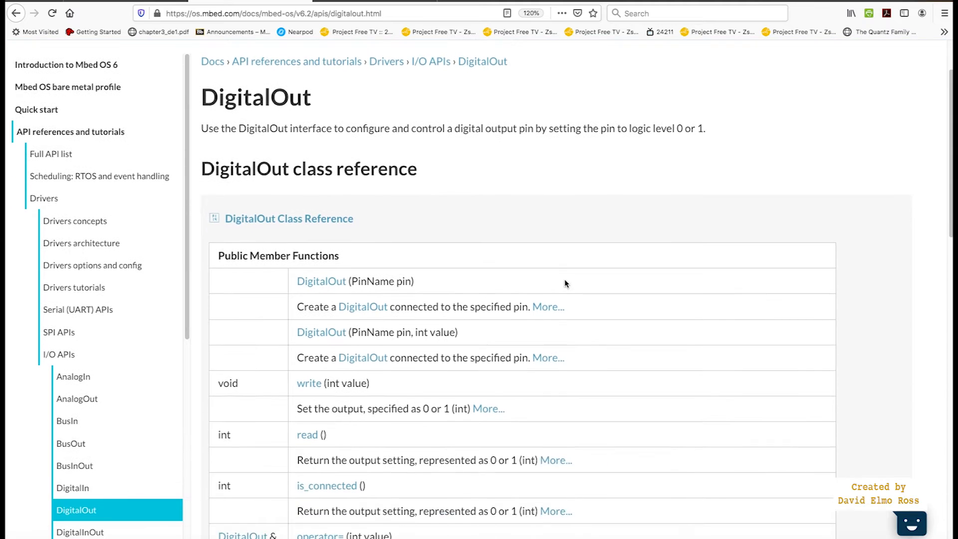
pyautogui.scroll(-3)
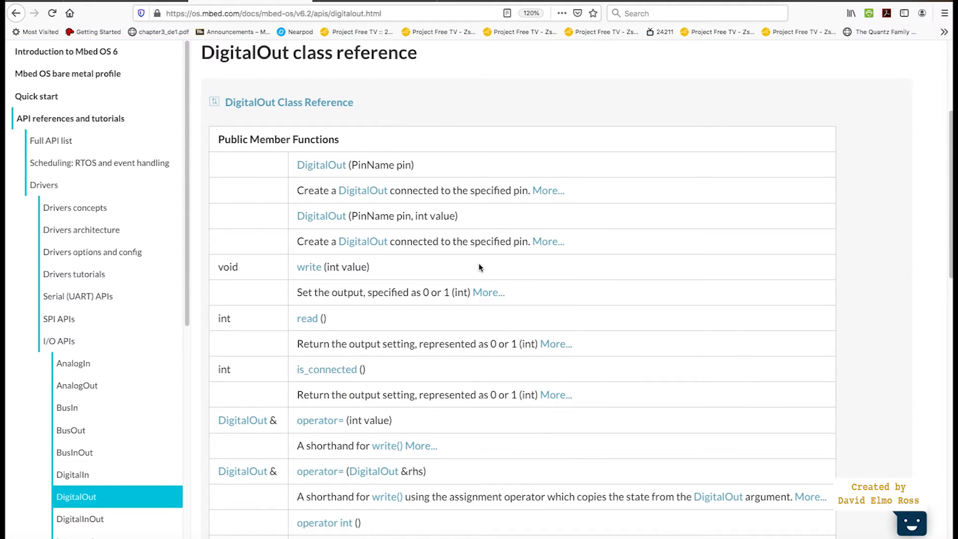
pyautogui.moveTo(321, 165)
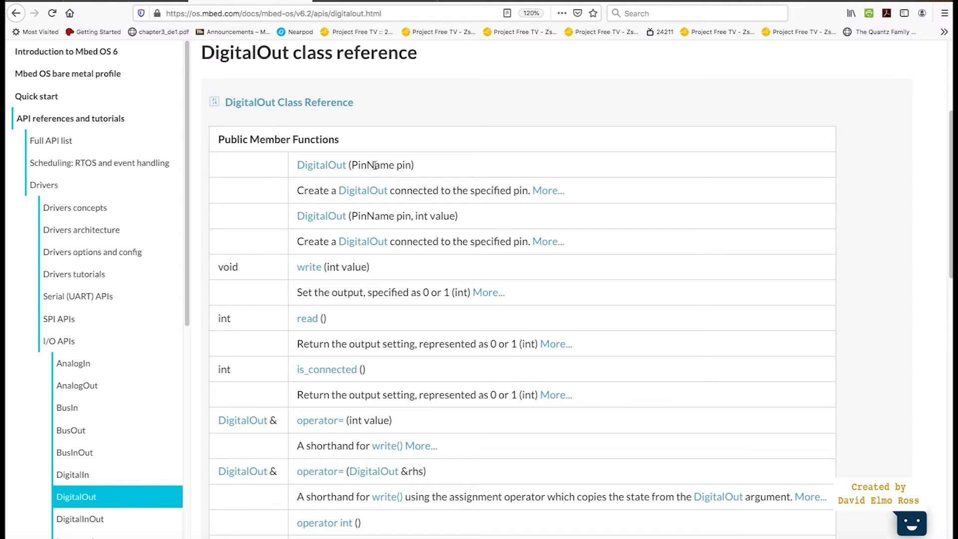
pyautogui.moveTo(401, 165)
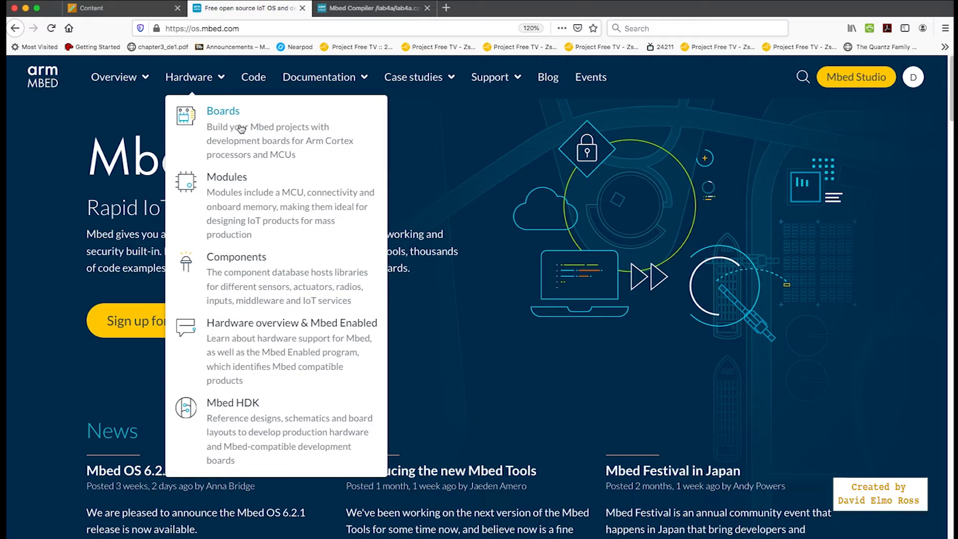
# Find the FRDM-K64F board pinout showing LED1 on PTB22, then return to the compiler tab.
pyautogui.click(223, 111)
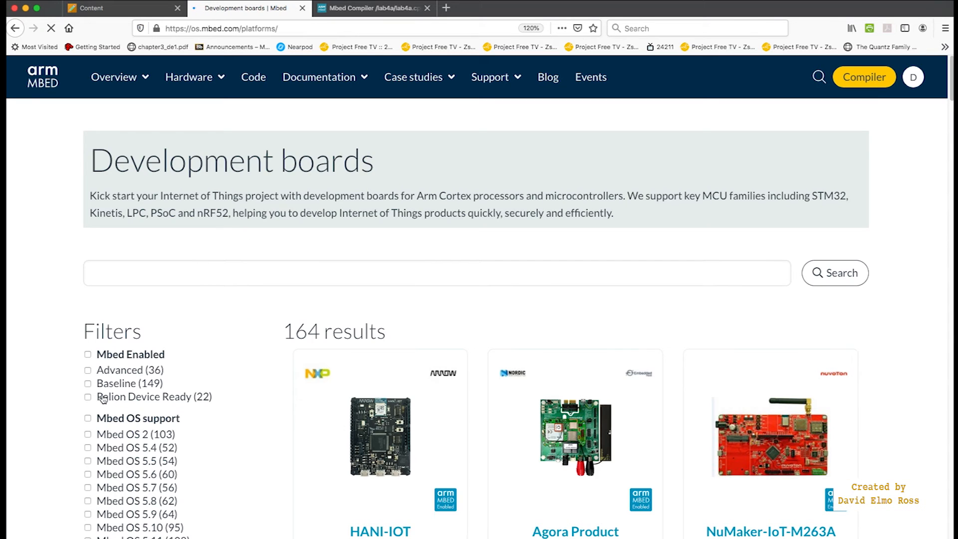
pyautogui.click(87, 397)
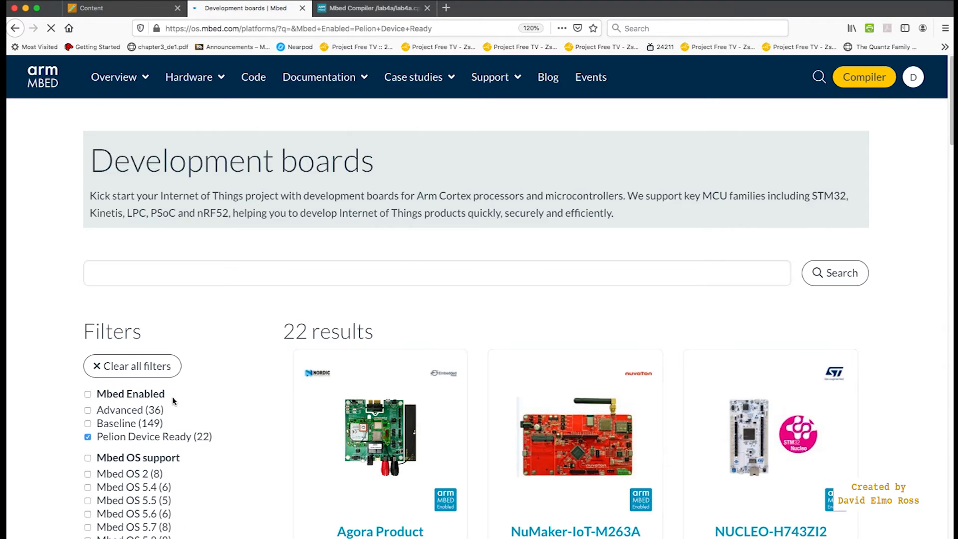
pyautogui.scroll(-3)
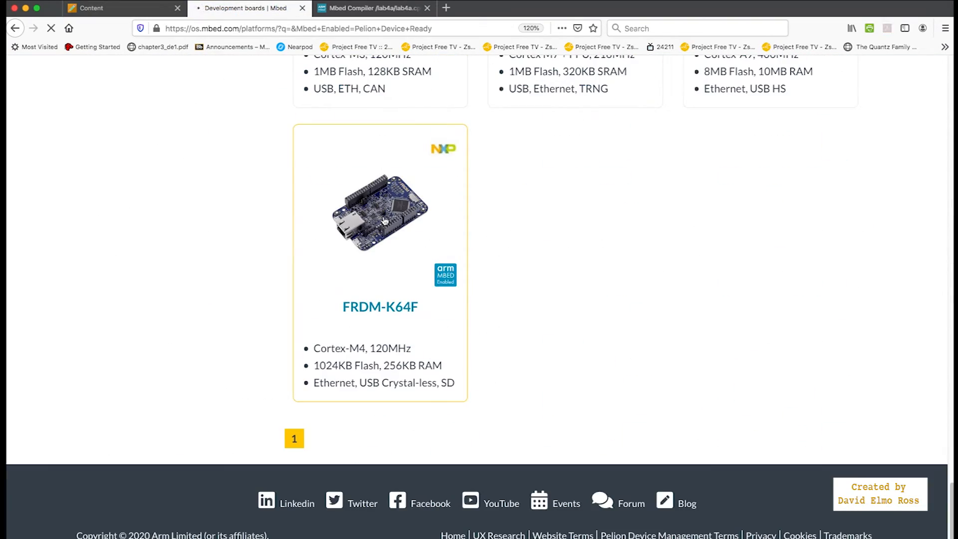
pyautogui.click(380, 211)
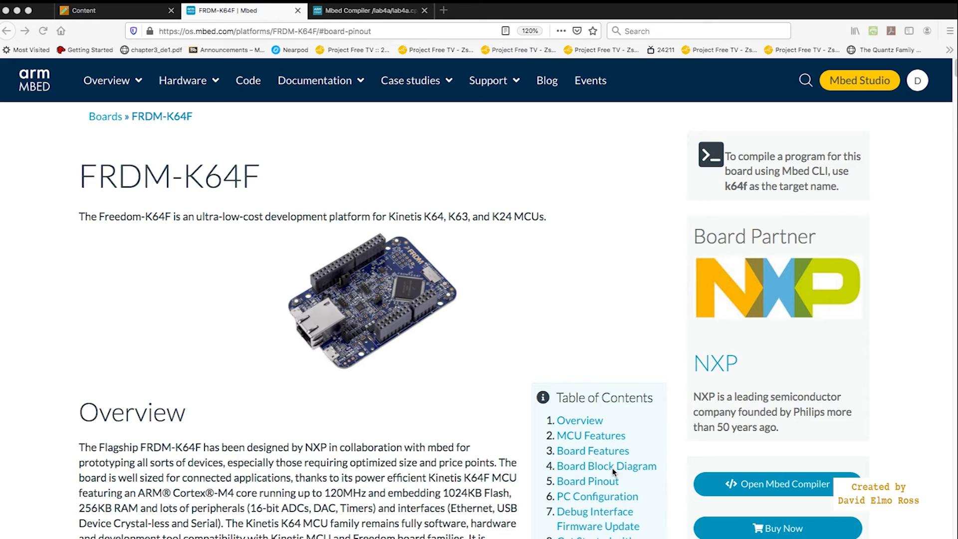
pyautogui.scroll(-3)
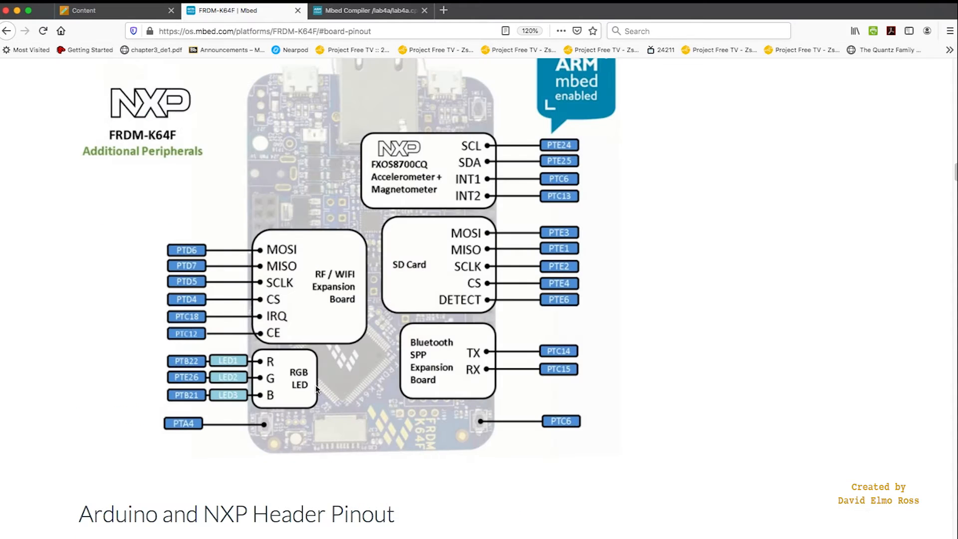
pyautogui.moveTo(273, 367)
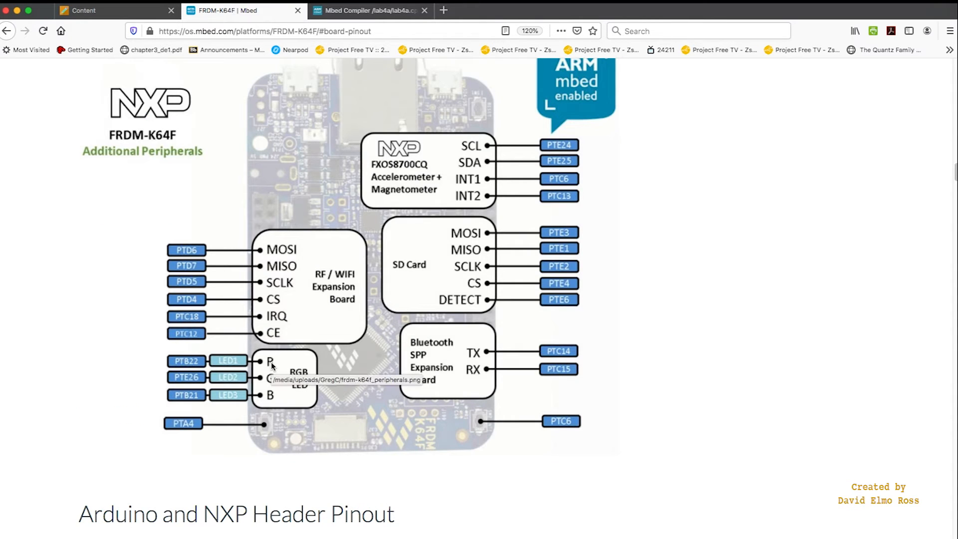
pyautogui.moveTo(202, 367)
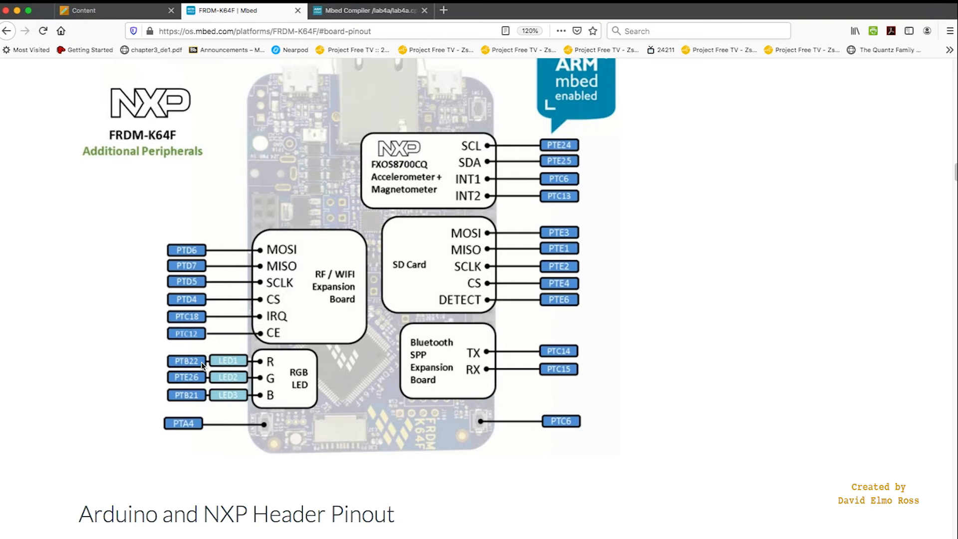
pyautogui.moveTo(242, 367)
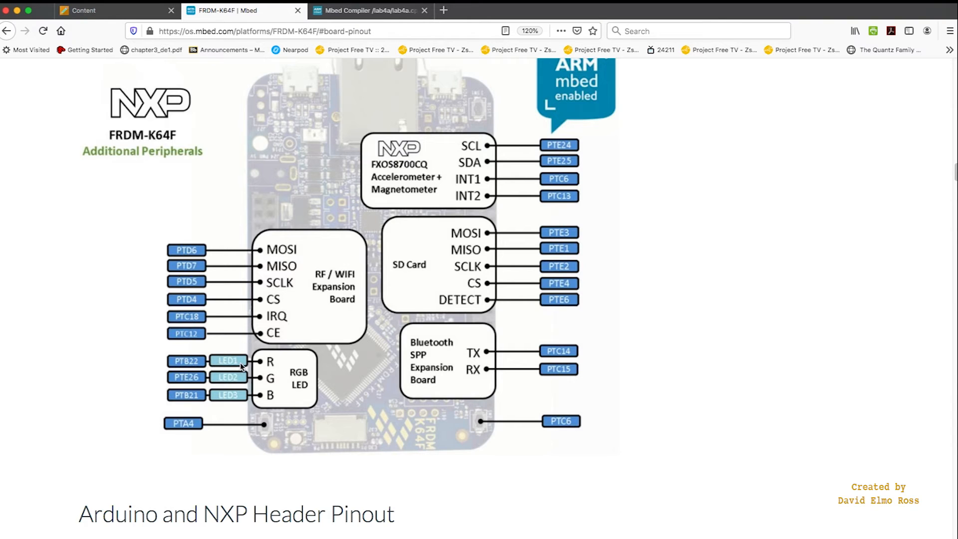
pyautogui.moveTo(237, 365)
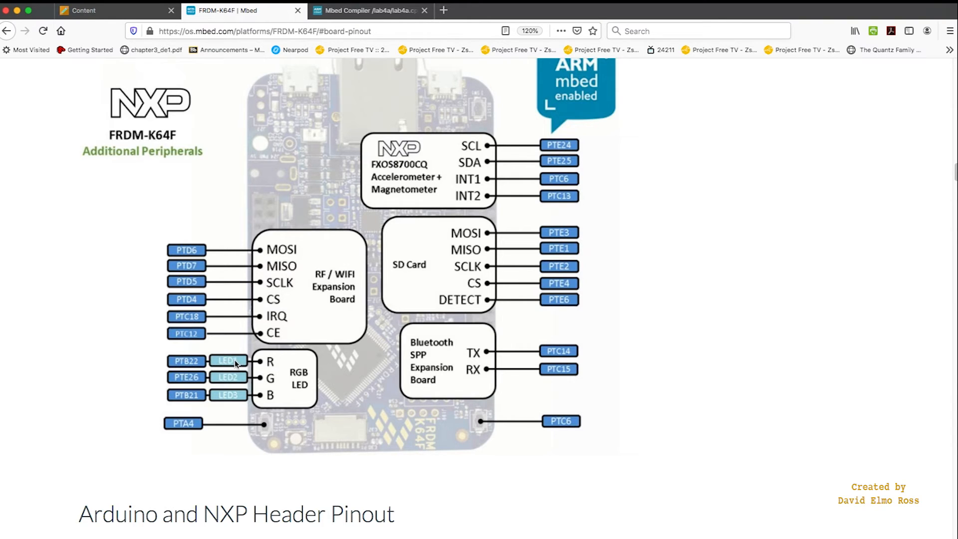
pyautogui.click(369, 10)
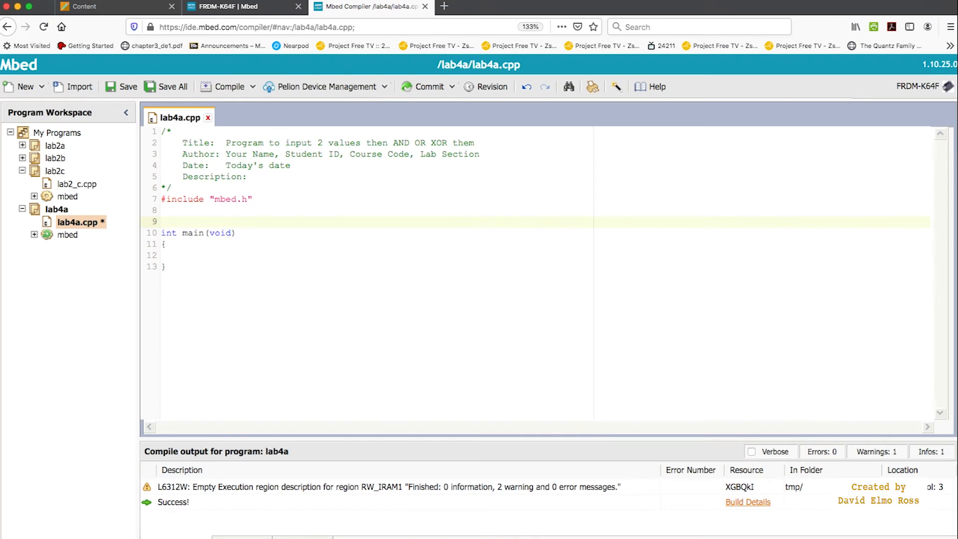
# Add '// Hardware Definitions' and 'DigitalOut red_led(LED1);' above main.
pyautogui.write('//')
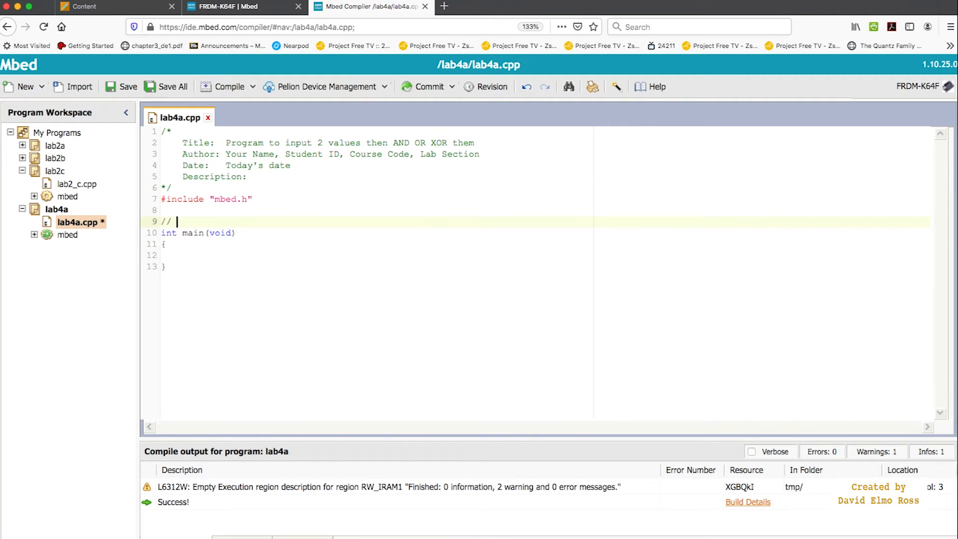
pyautogui.write('Hardware D')
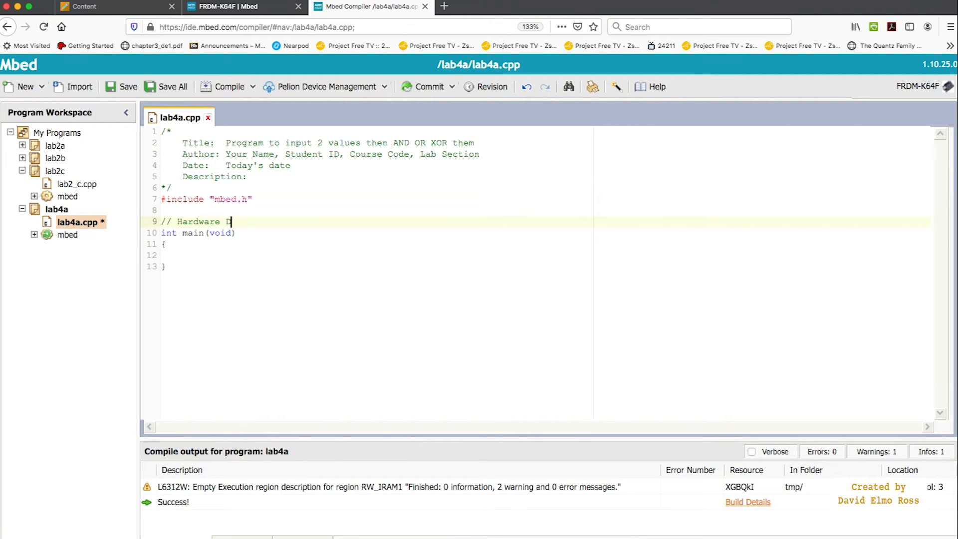
pyautogui.write('efinitions')
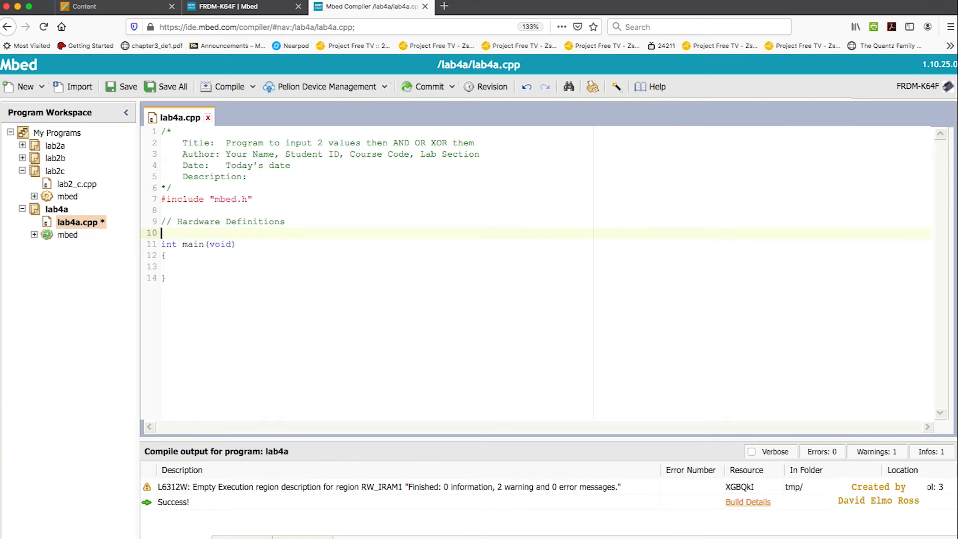
pyautogui.write('D')
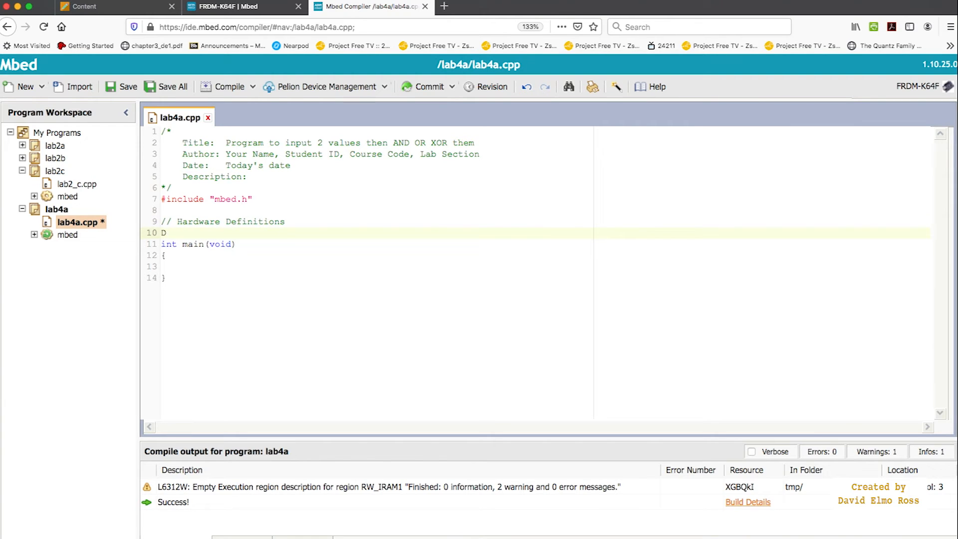
pyautogui.write('igitalOut')
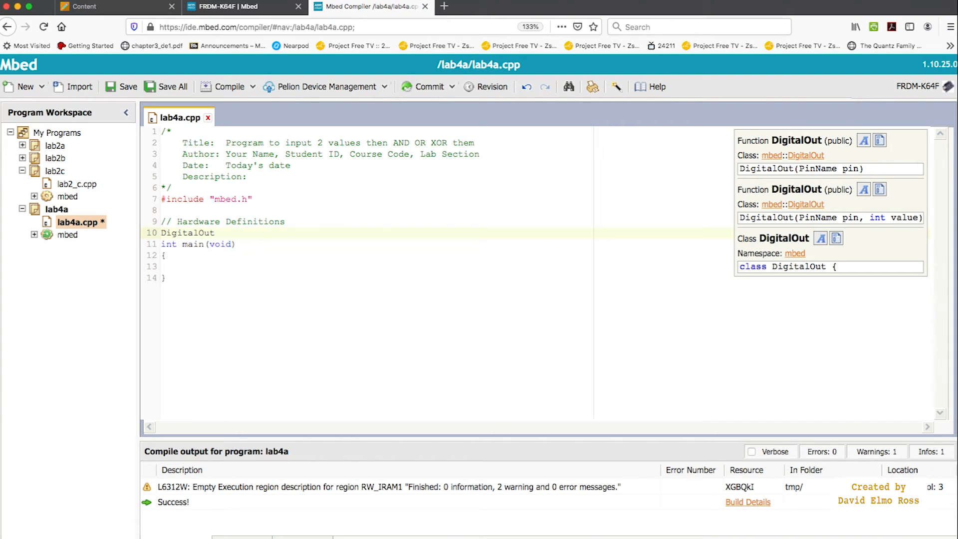
pyautogui.moveTo(775, 177)
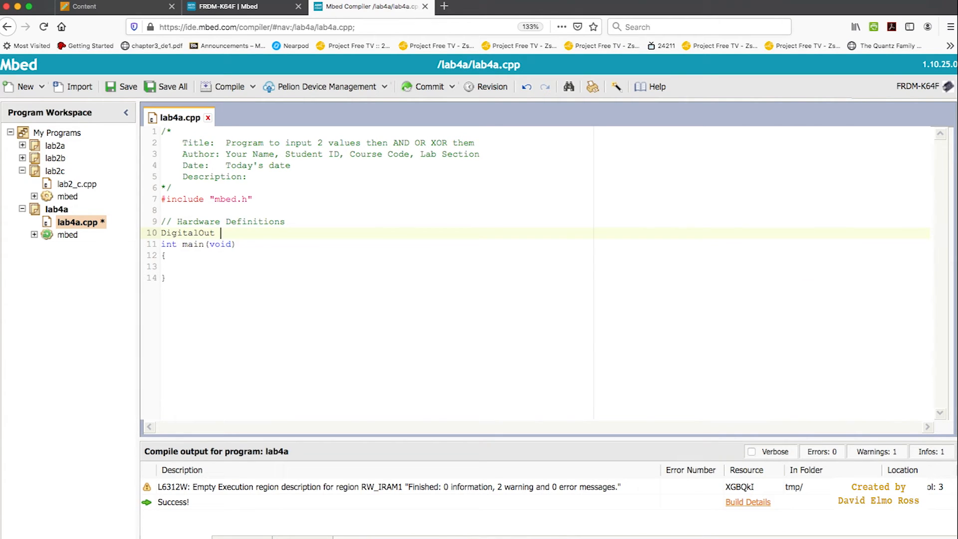
pyautogui.write('red_l')
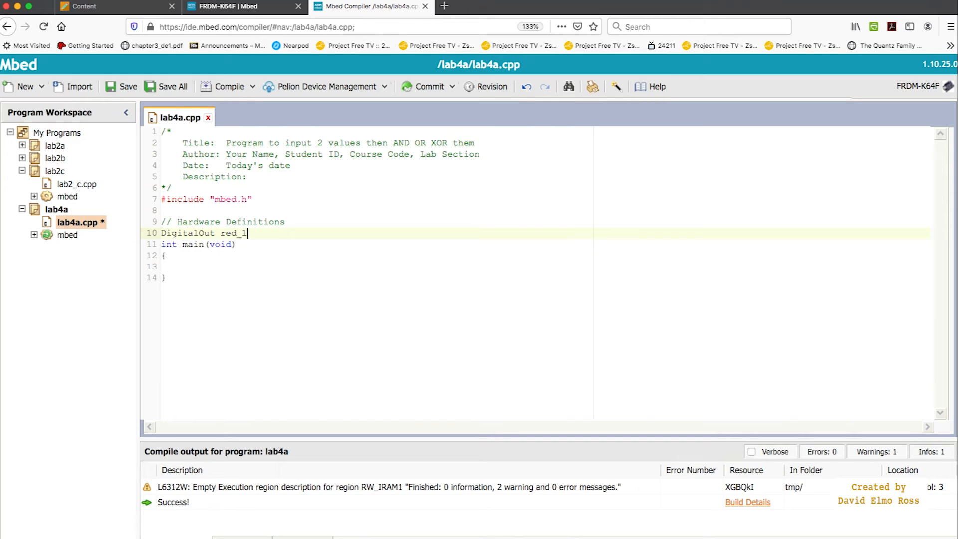
pyautogui.write('ed')
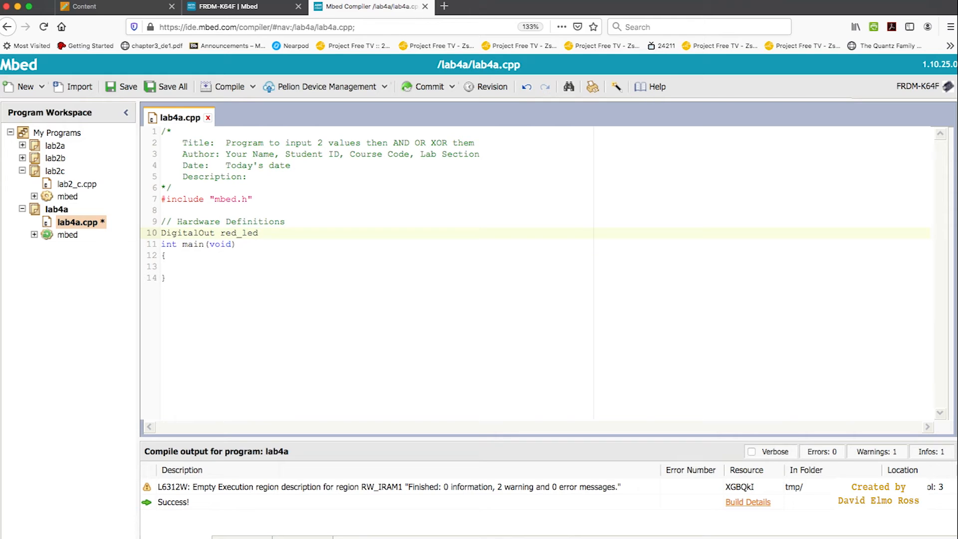
pyautogui.write('(')
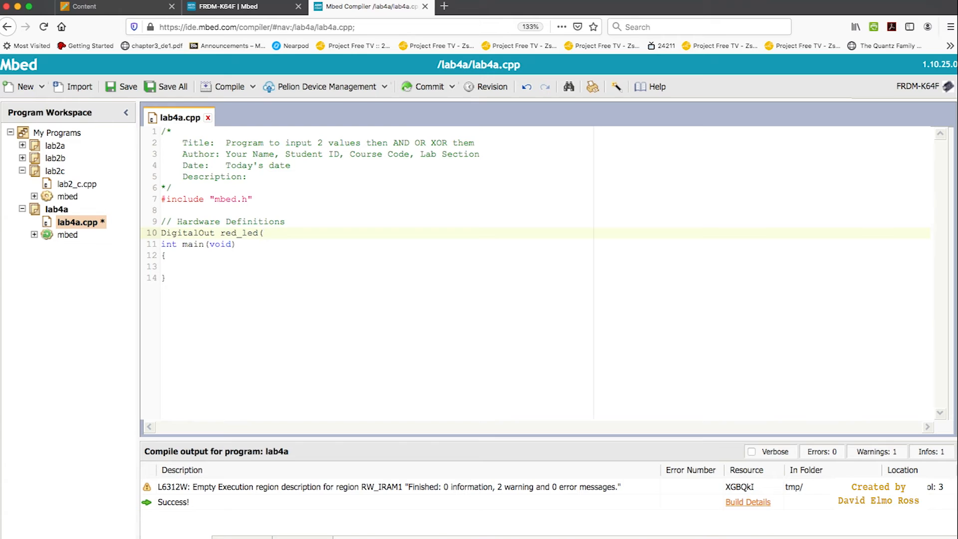
pyautogui.write('LED1')
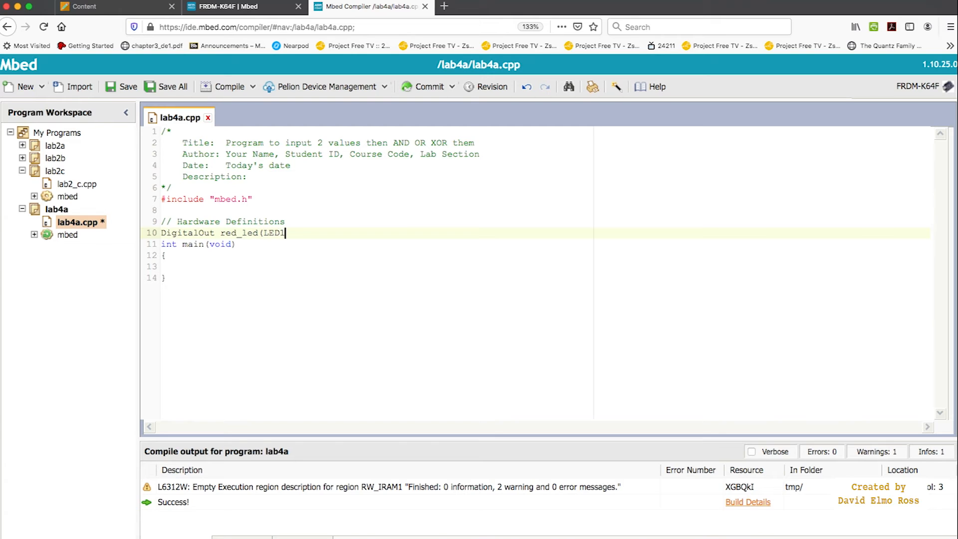
pyautogui.write(');')
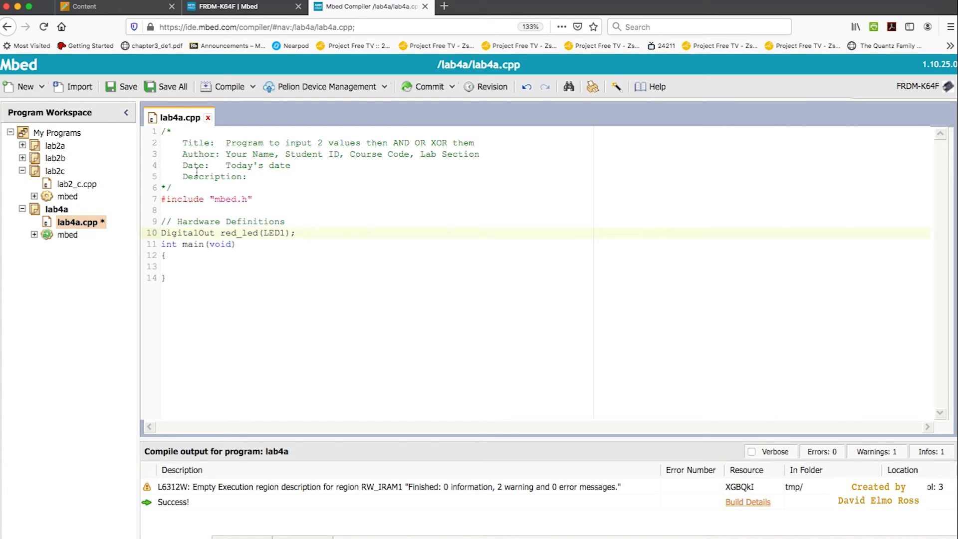
pyautogui.click(229, 86)
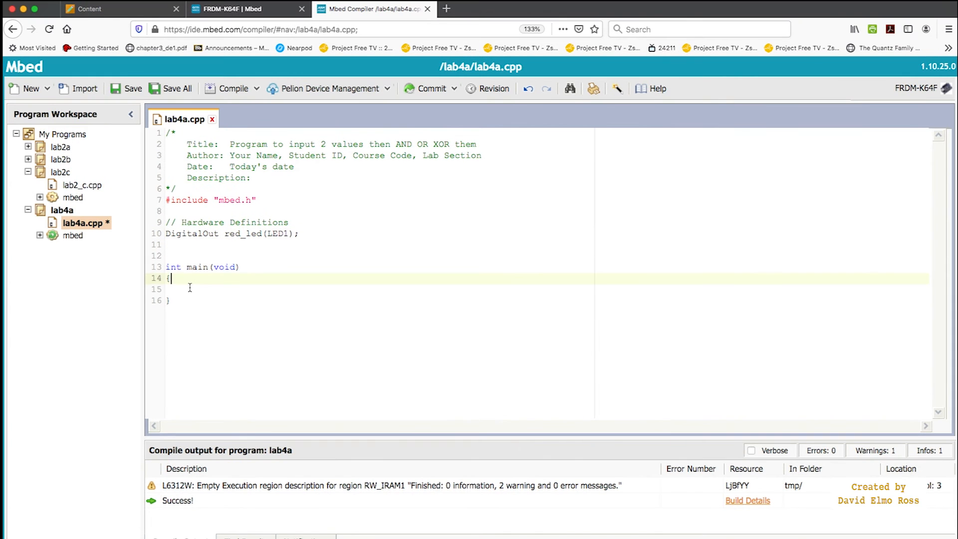
# Add the statement 'red_led=0;' on a new line inside main.
pyautogui.press('Return')
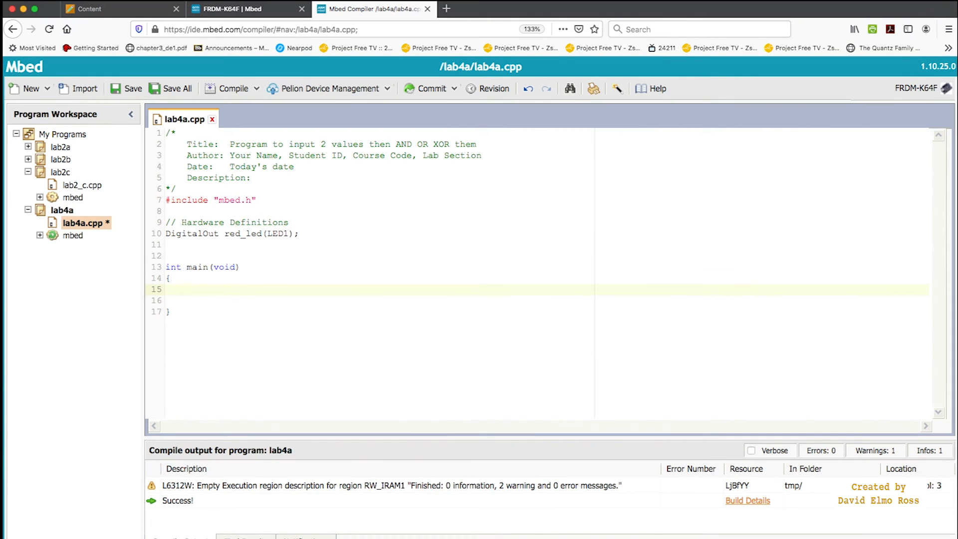
pyautogui.write('re')
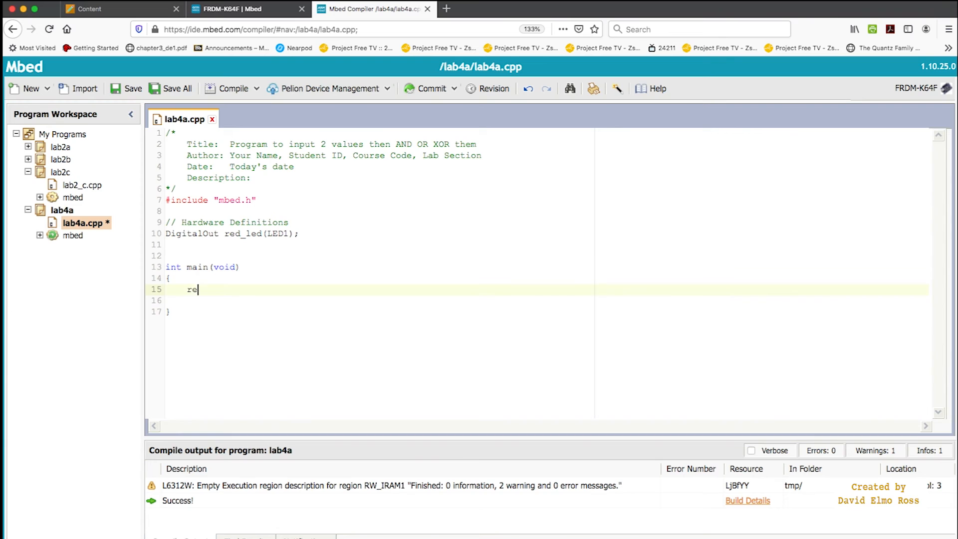
pyautogui.write('d_led=')
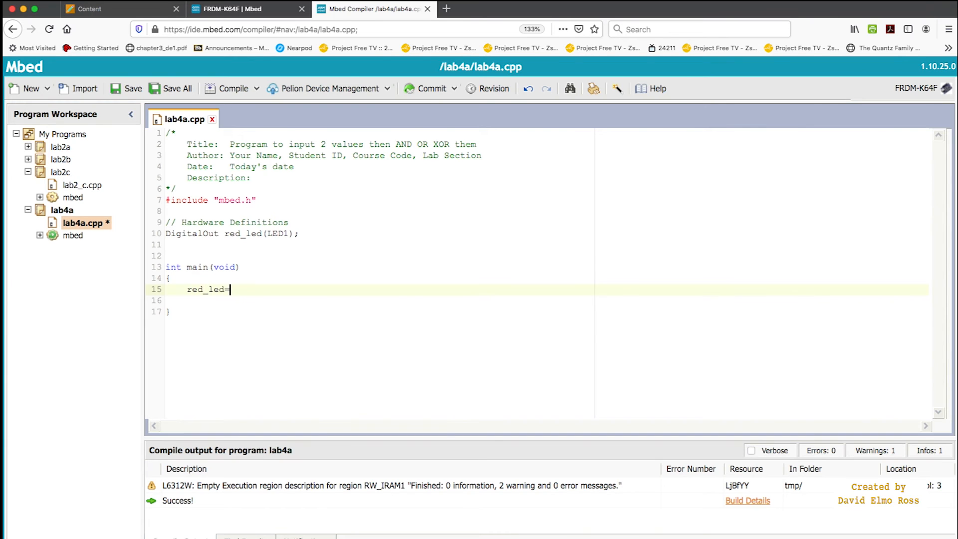
pyautogui.write('0;')
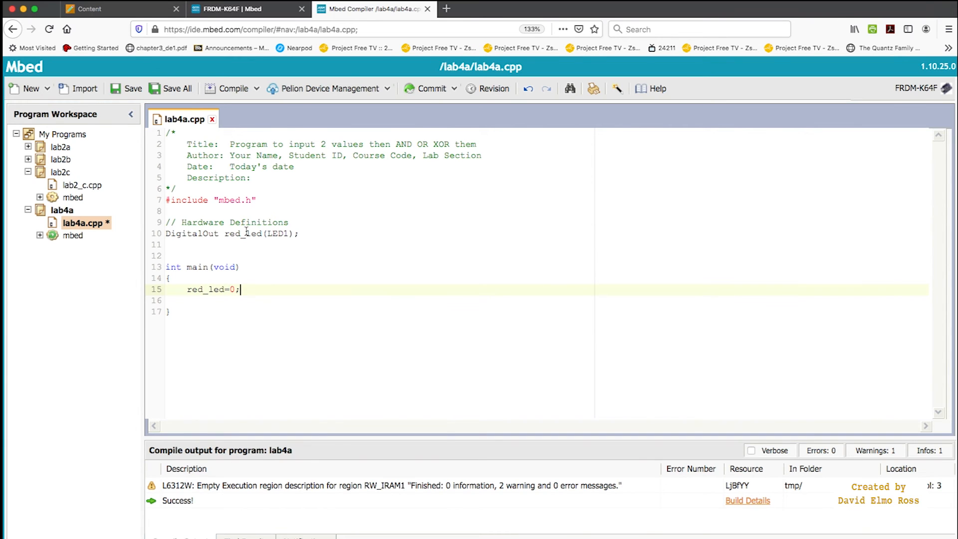
# Append the comment 'red_led is connected to PTB22 or LED1' to the DigitalOut line.
pyautogui.click(297, 234)
pyautogui.write('  //')
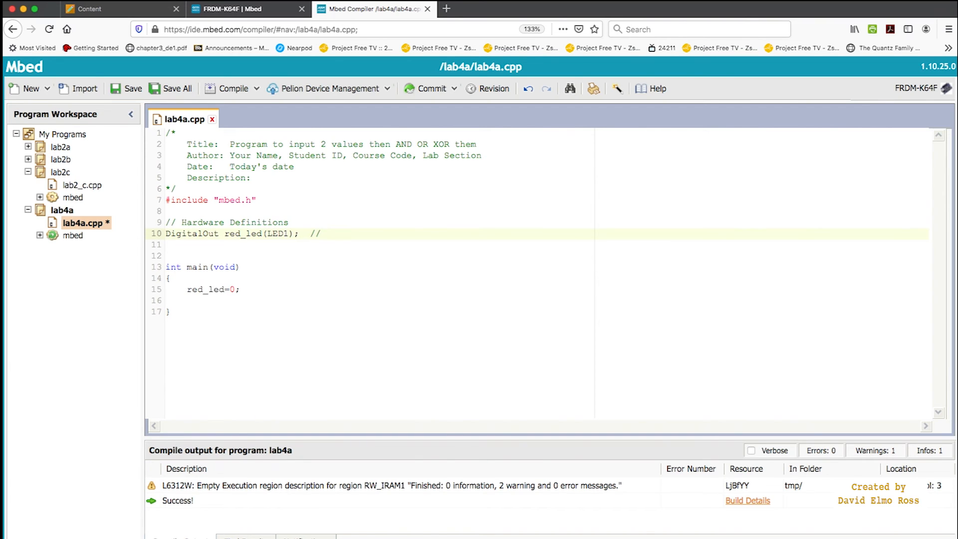
pyautogui.write('red')
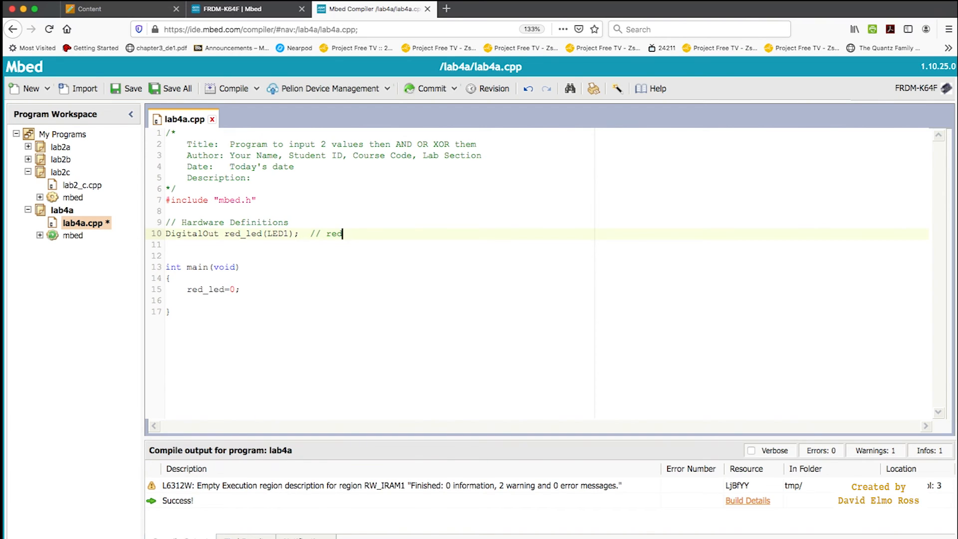
pyautogui.write('_led is')
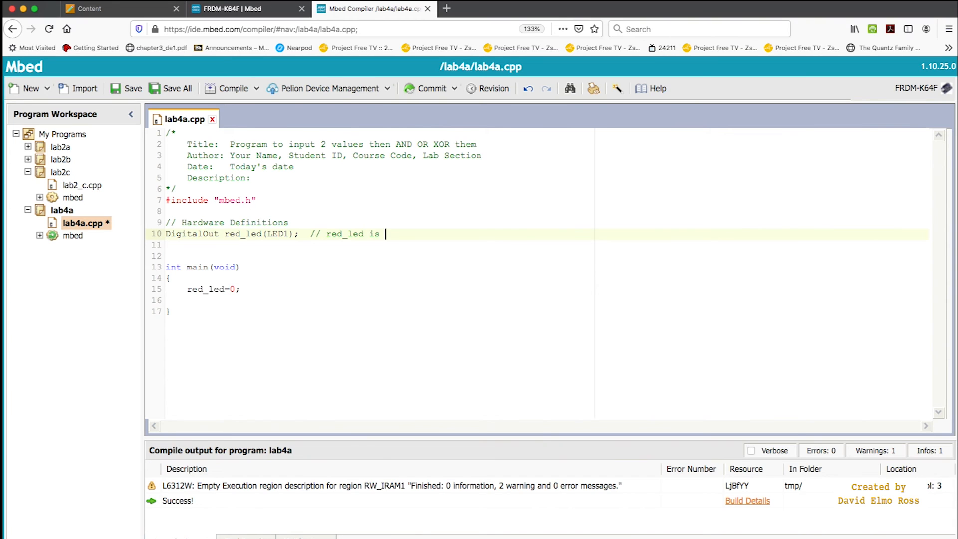
pyautogui.write('connected to P')
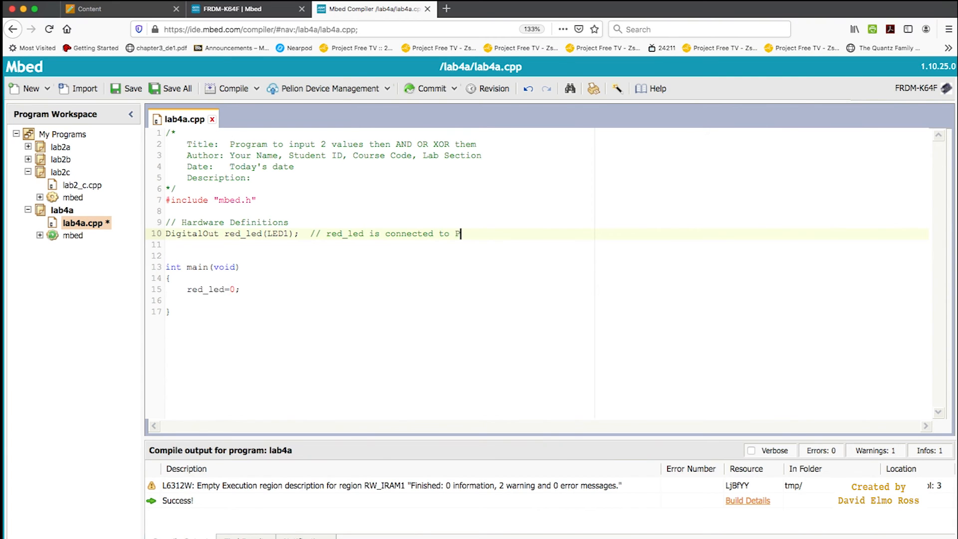
pyautogui.write('TB22 o')
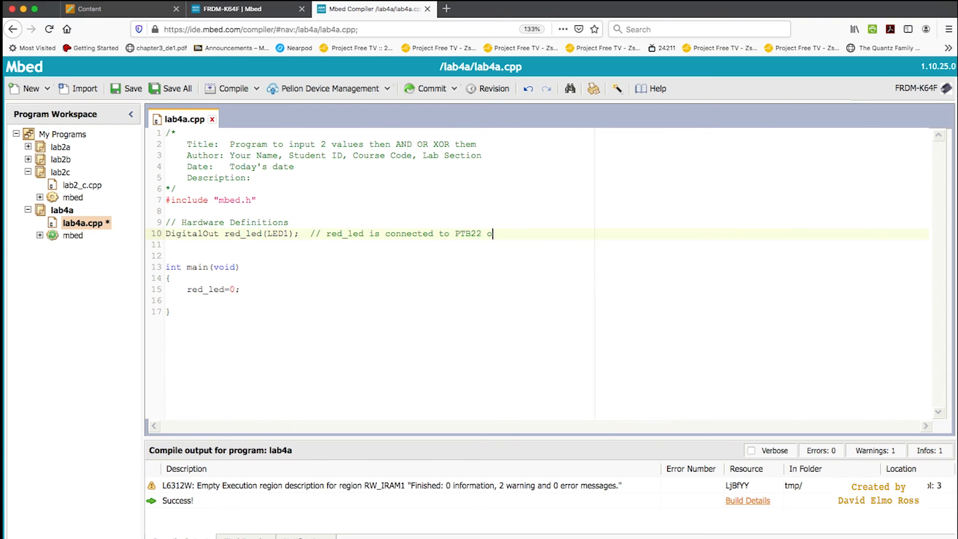
pyautogui.write('r LED1')
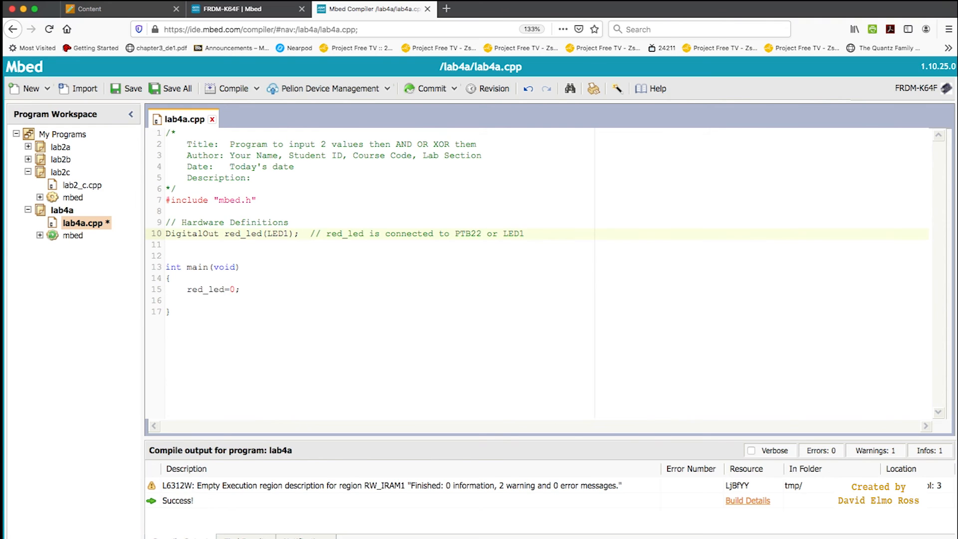
# Comment the red_led=0 line with '// turn on red led'.
pyautogui.click(250, 289)
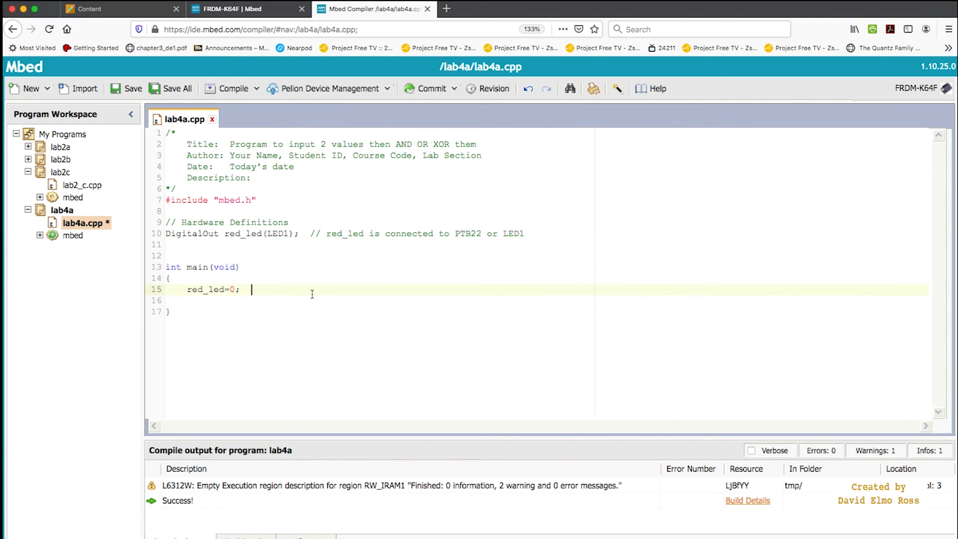
pyautogui.write('//')
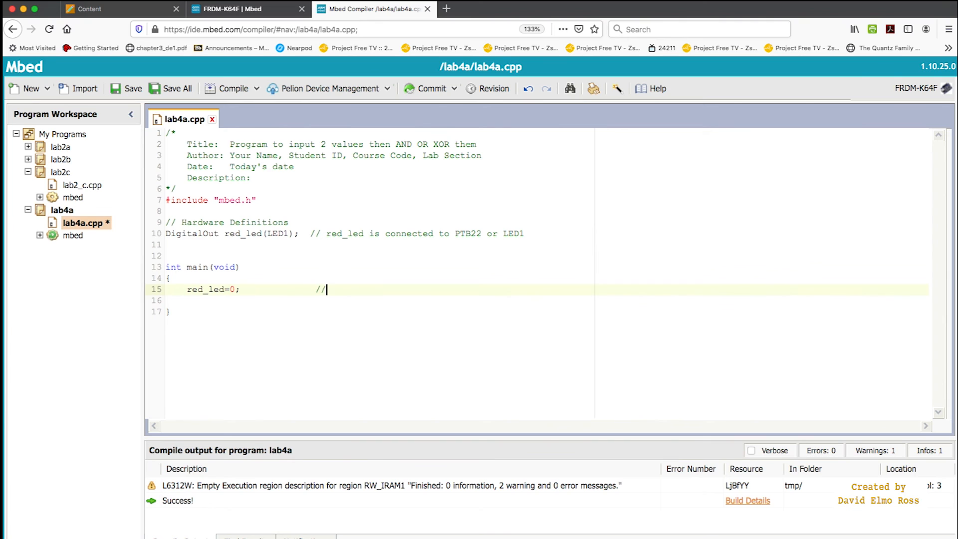
pyautogui.write('t')
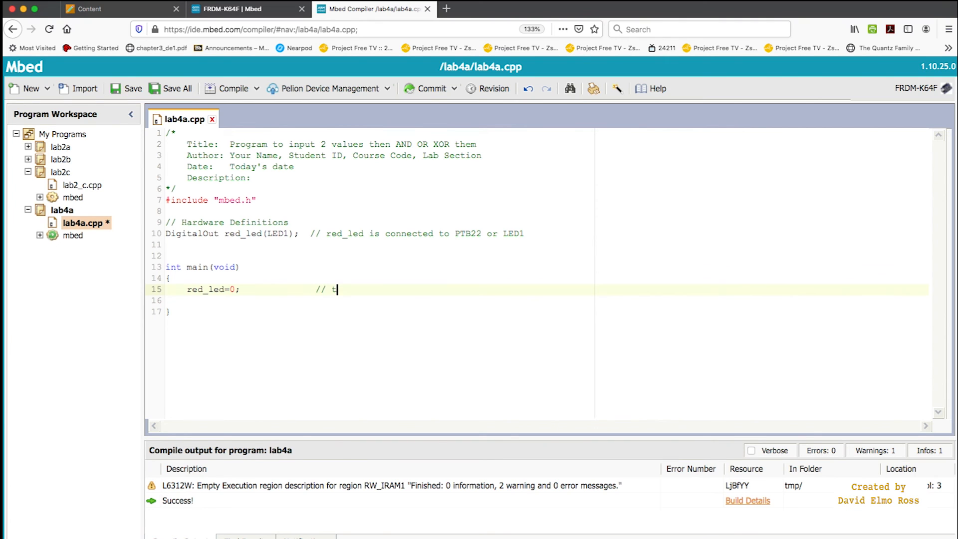
pyautogui.write('urn on red led')
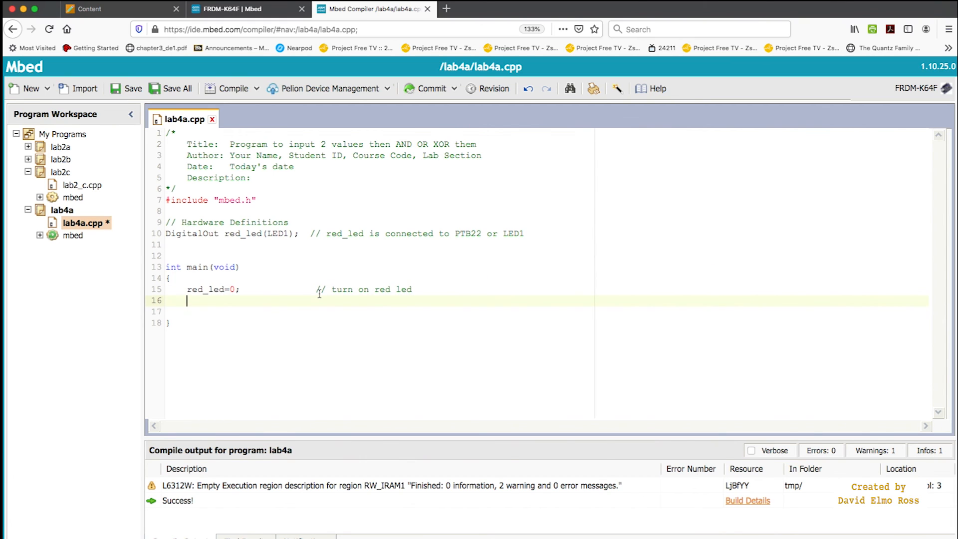
# Add wait(0.5) blinking in a forever loop, then compile and download lab4a.K64F.bin.
pyautogui.write('wait(0.5);')
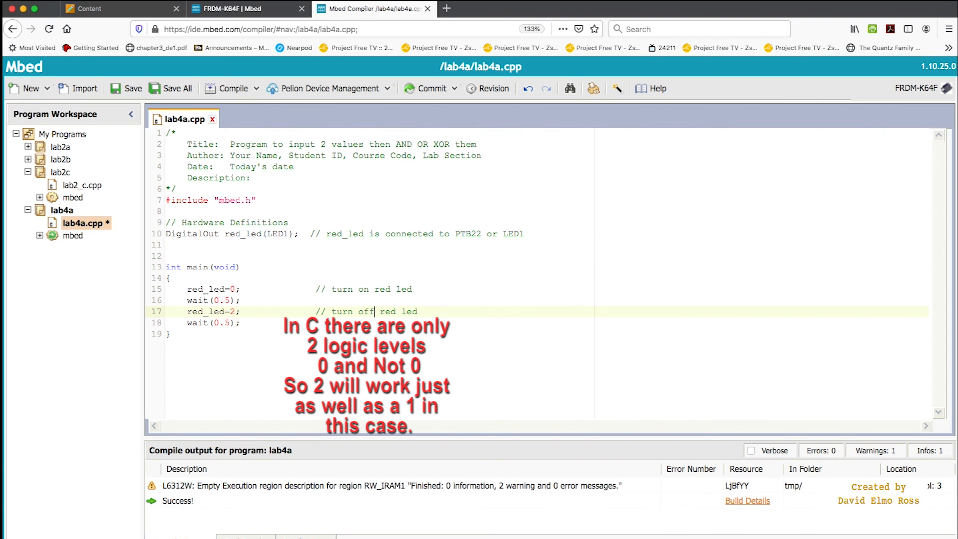
pyautogui.click(179, 278)
pyautogui.write('for(;;)')
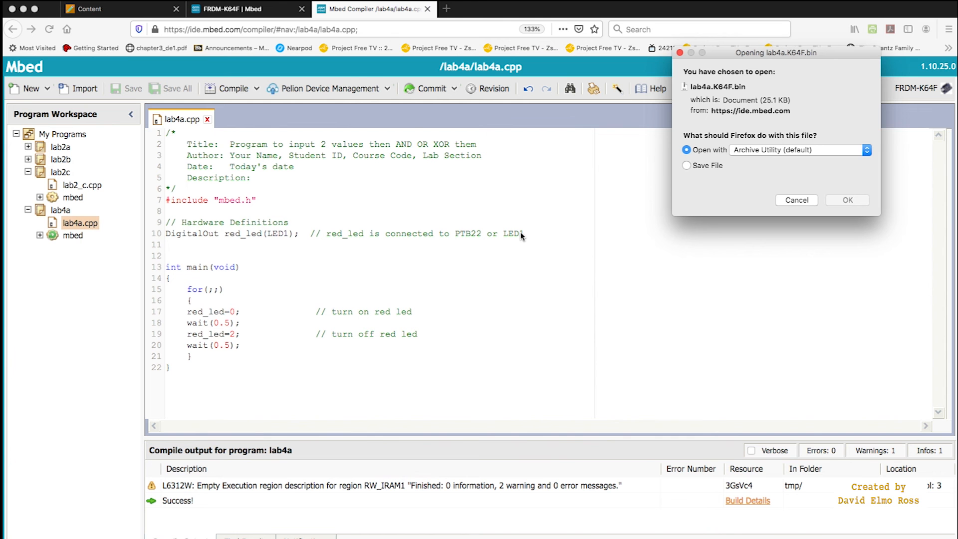
pyautogui.click(796, 199)
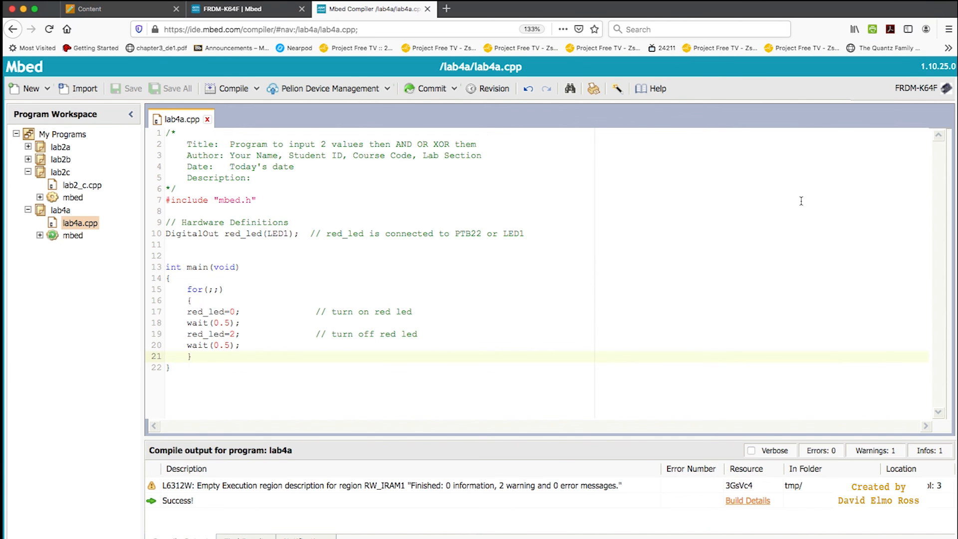